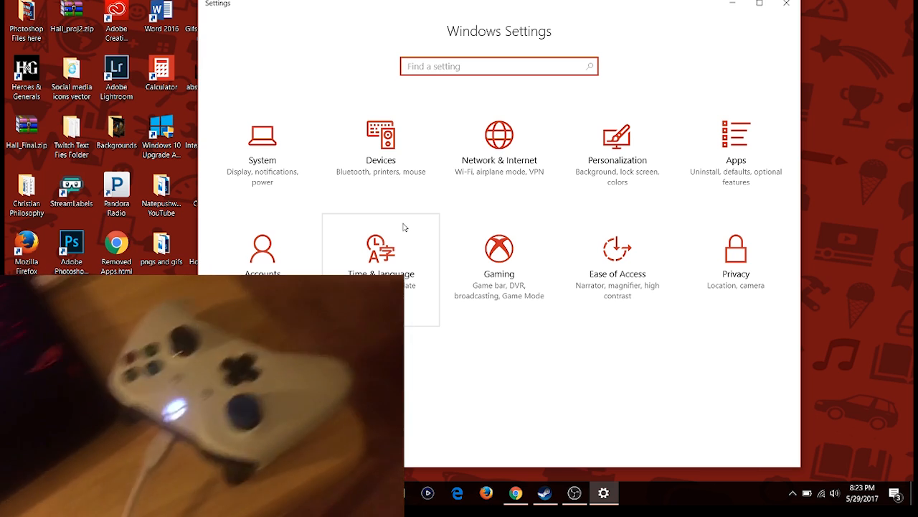
{"action": "mouse_move", "coordinate": [498, 154]}
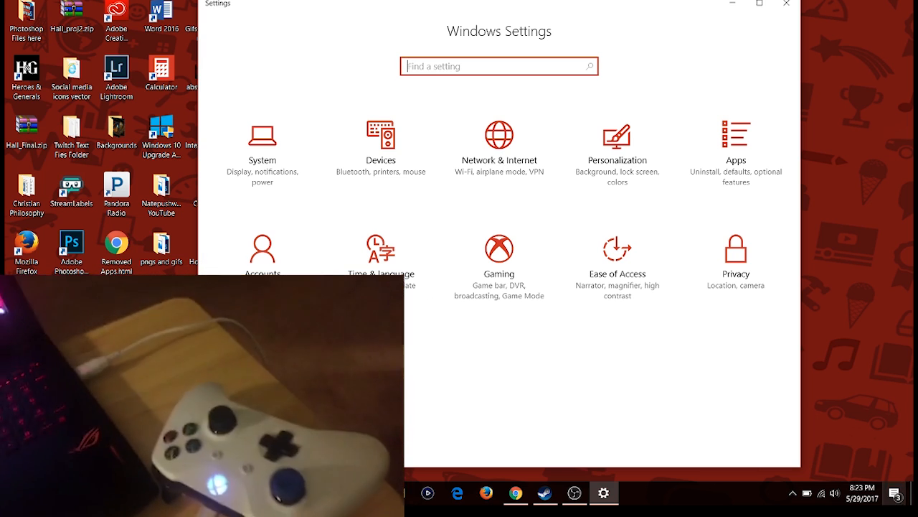
- Open Devices and Printers from Related settings on the Bluetooth & other devices page
{"action": "left_click", "coordinate": [895, 492]}
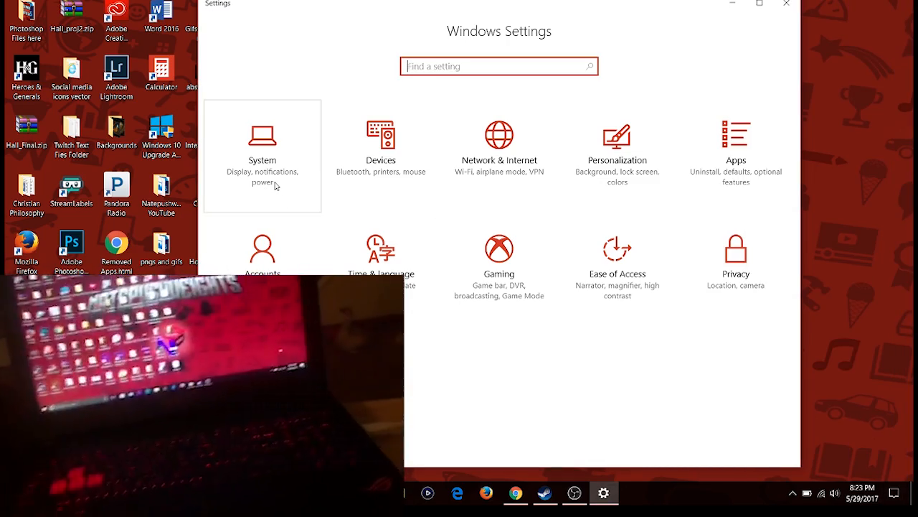
{"action": "left_click", "coordinate": [262, 156]}
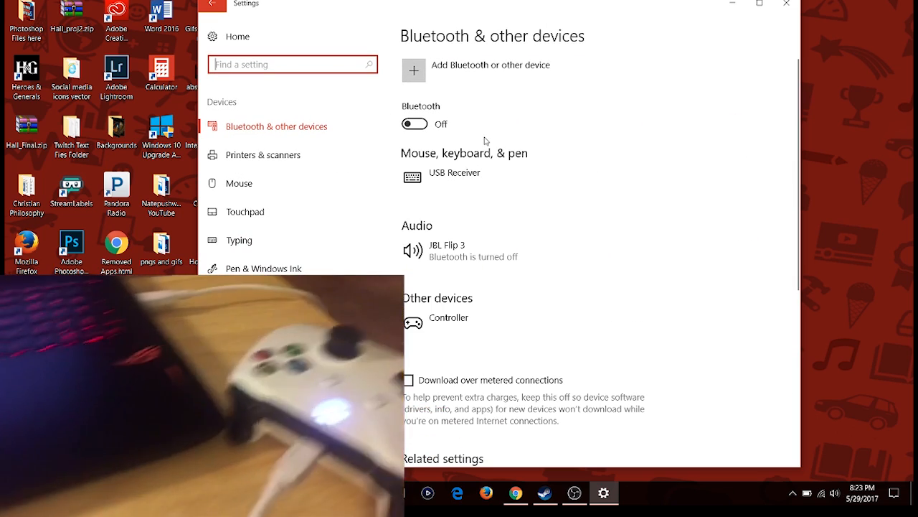
{"action": "scroll", "scroll_direction": "down", "scroll_amount": 3}
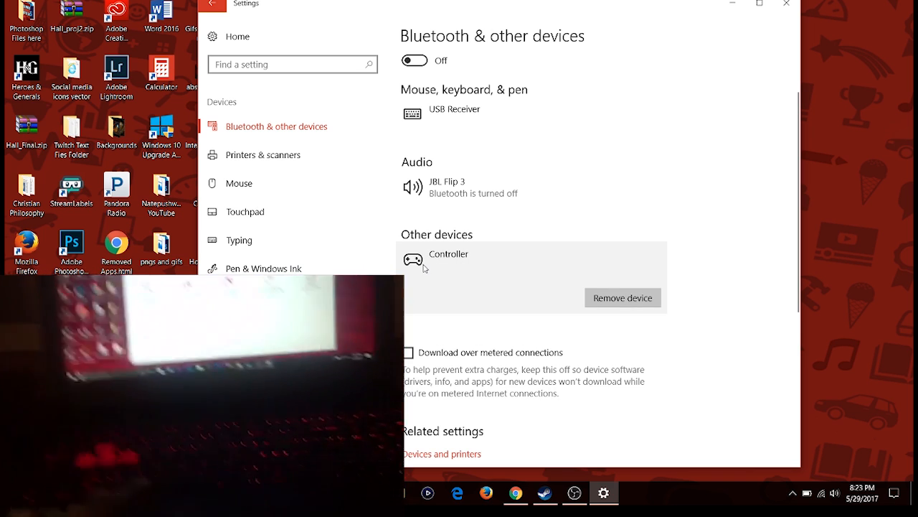
{"action": "scroll", "scroll_direction": "down", "scroll_amount": 3}
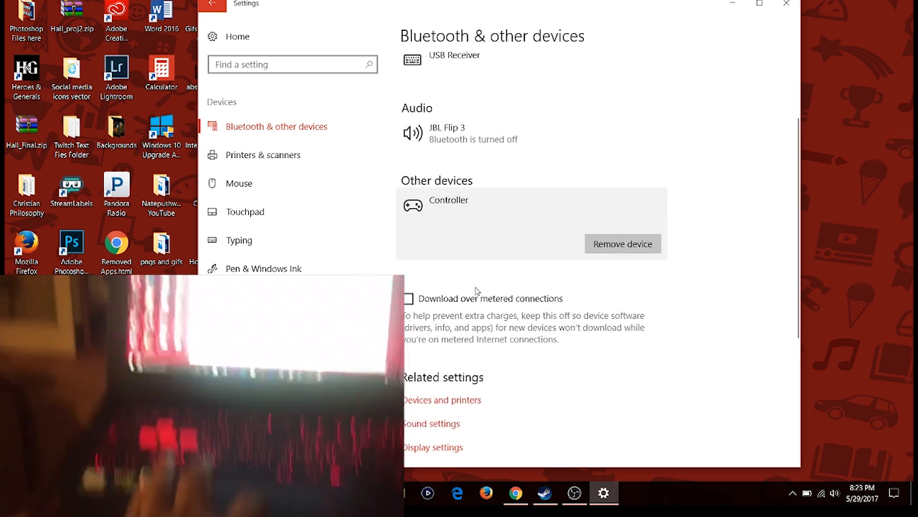
{"action": "left_click", "coordinate": [442, 399]}
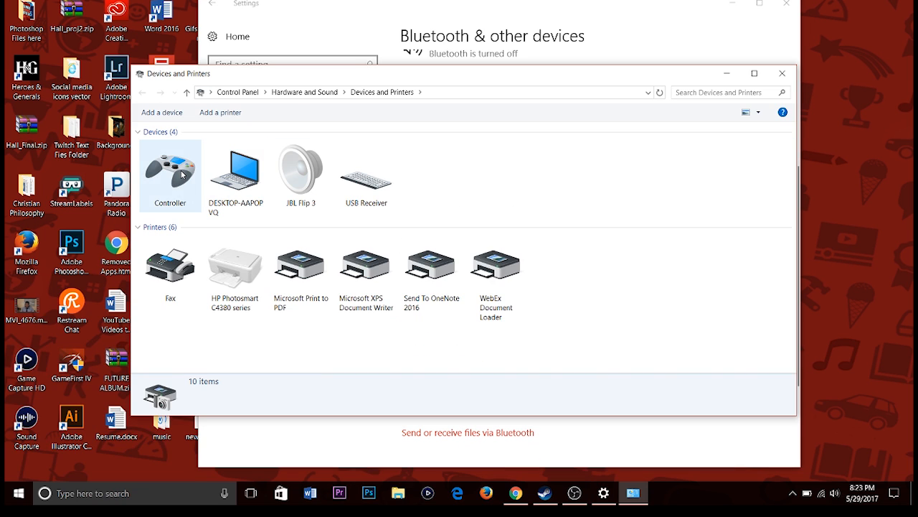
- Open Controller Properties from the Controller icon in Devices and Printers
{"action": "double_click", "coordinate": [170, 172]}
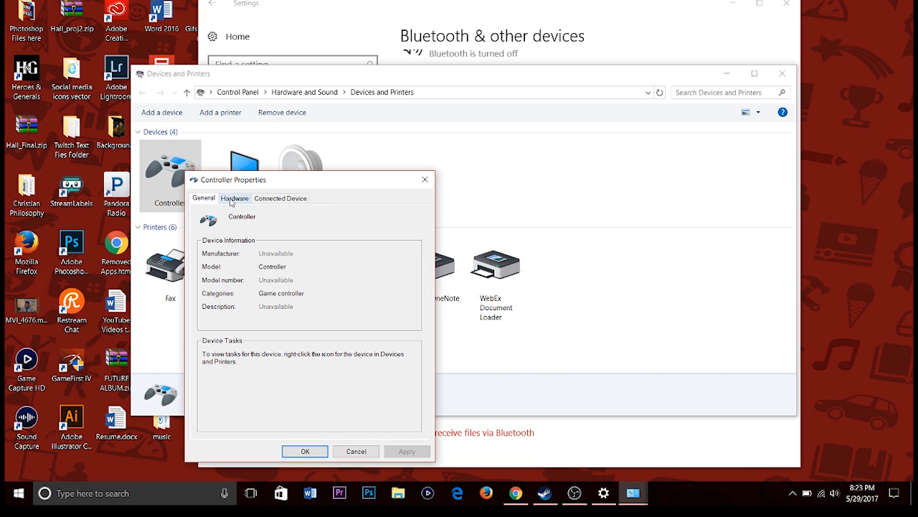
{"action": "mouse_move", "coordinate": [231, 252]}
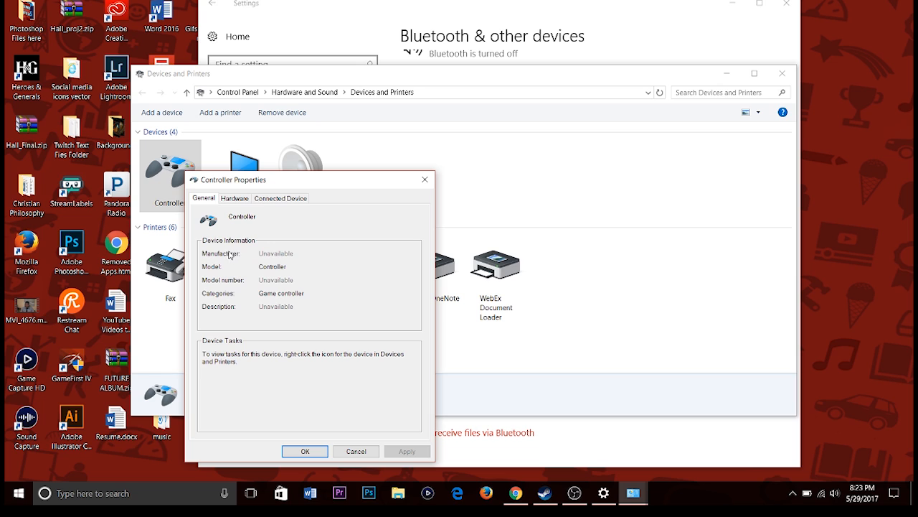
{"action": "mouse_move", "coordinate": [234, 268]}
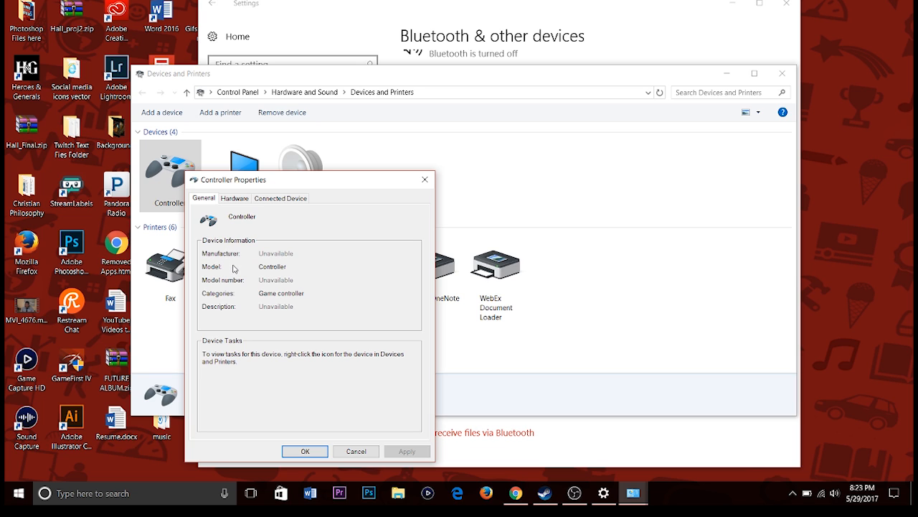
{"action": "mouse_move", "coordinate": [214, 198]}
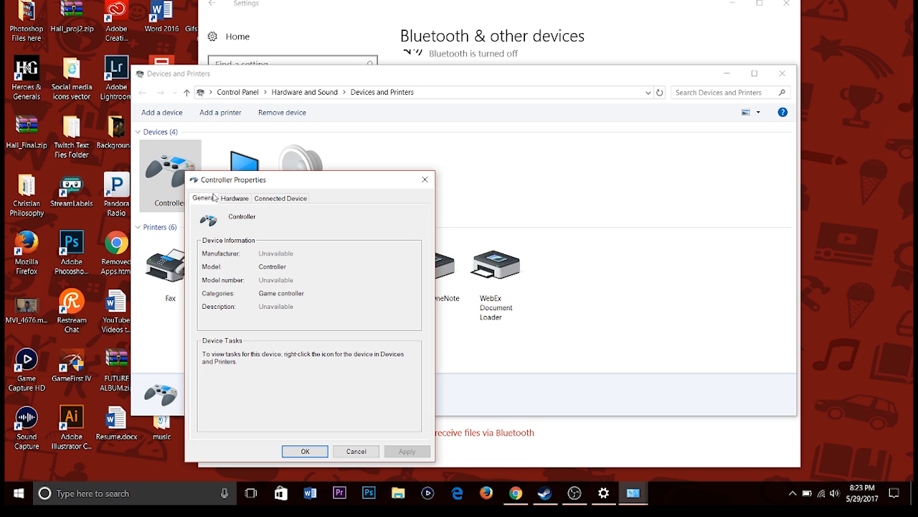
- Confirm the Xbox Controller function's status reads working properly, then cancel both property dialogs
{"action": "left_click", "coordinate": [234, 198]}
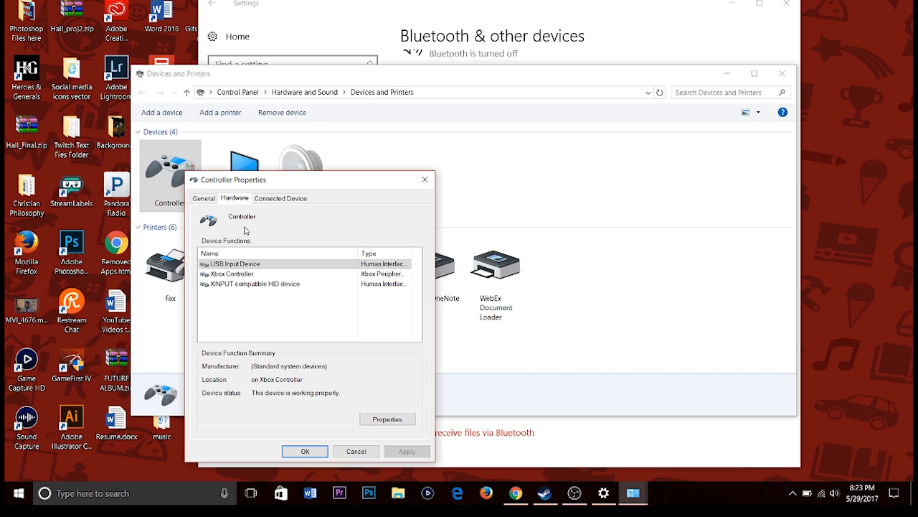
{"action": "left_click", "coordinate": [237, 273]}
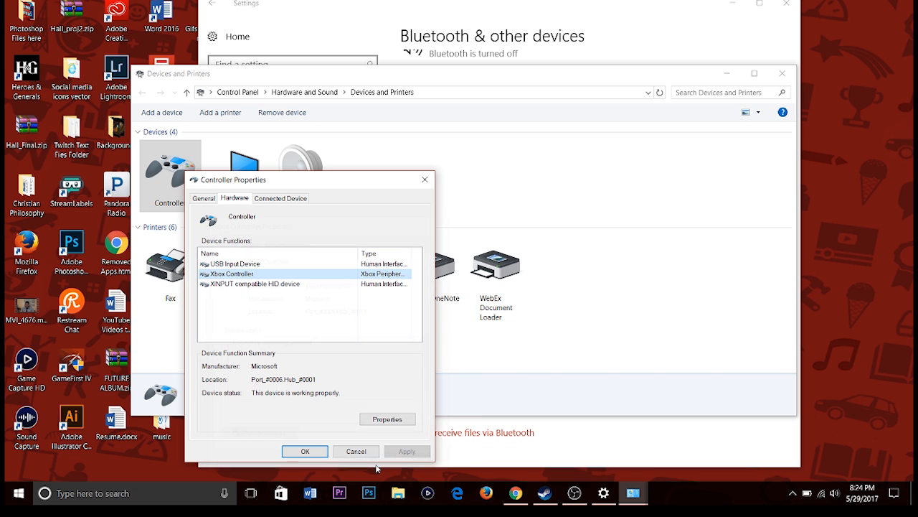
{"action": "mouse_move", "coordinate": [292, 337]}
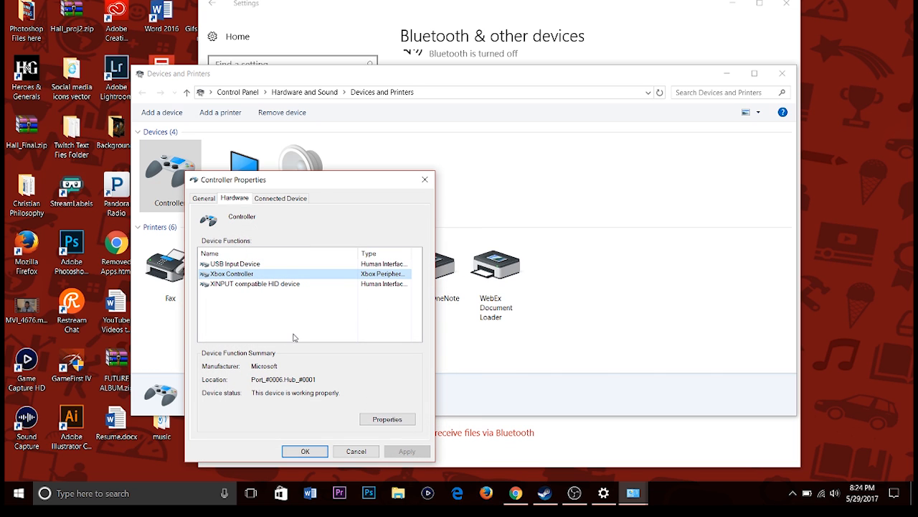
{"action": "left_click", "coordinate": [388, 419]}
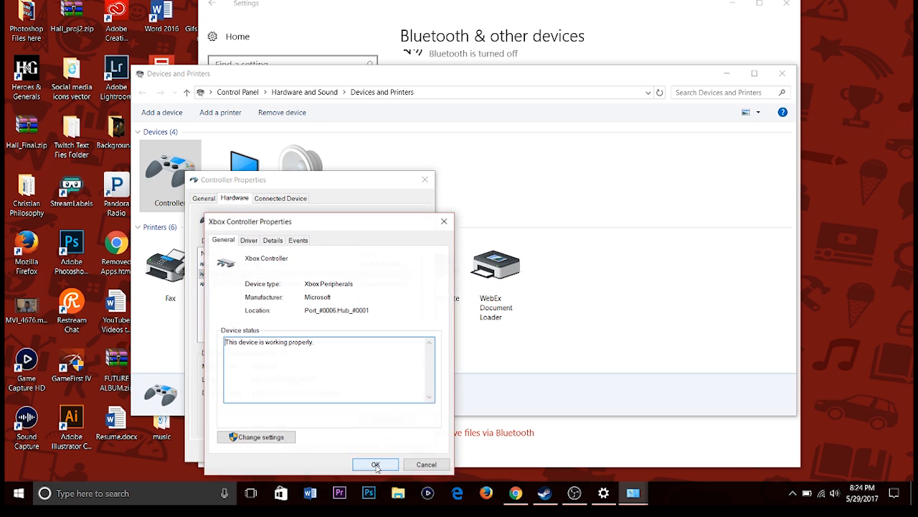
{"action": "mouse_move", "coordinate": [248, 358]}
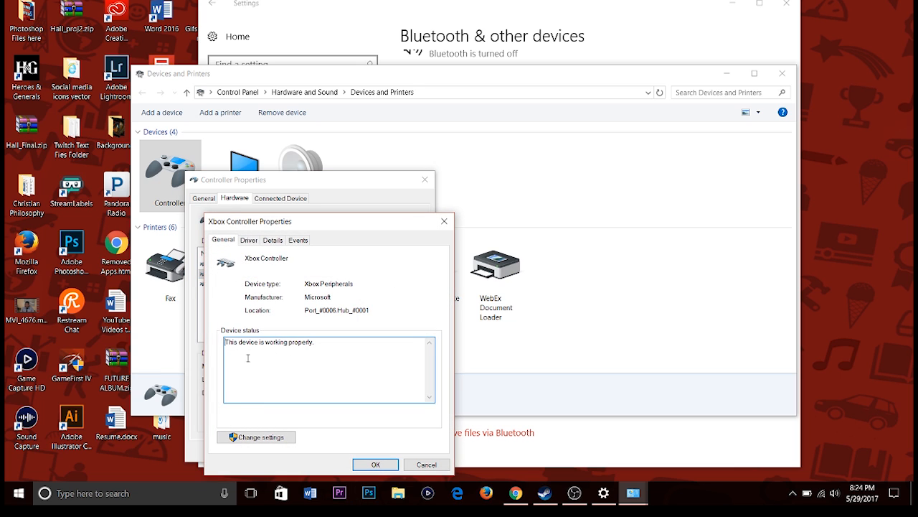
{"action": "mouse_move", "coordinate": [271, 424]}
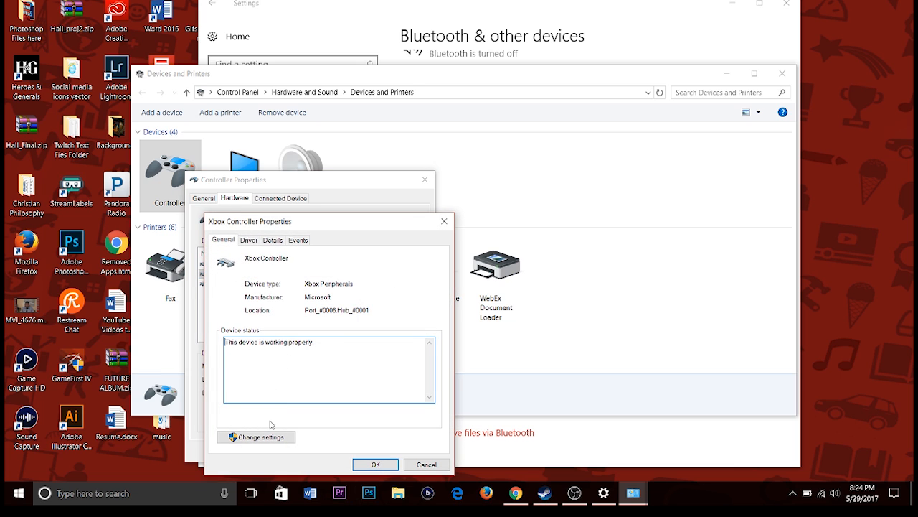
{"action": "left_click", "coordinate": [257, 437]}
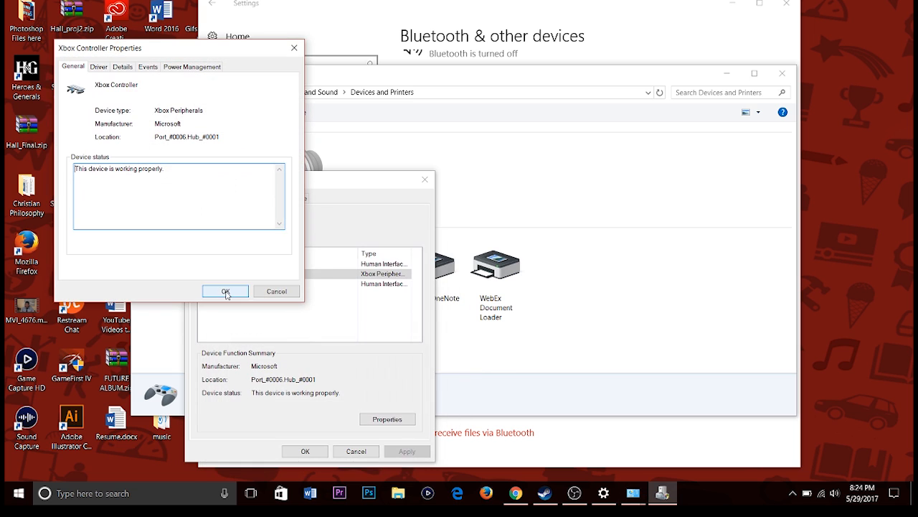
{"action": "mouse_move", "coordinate": [277, 291]}
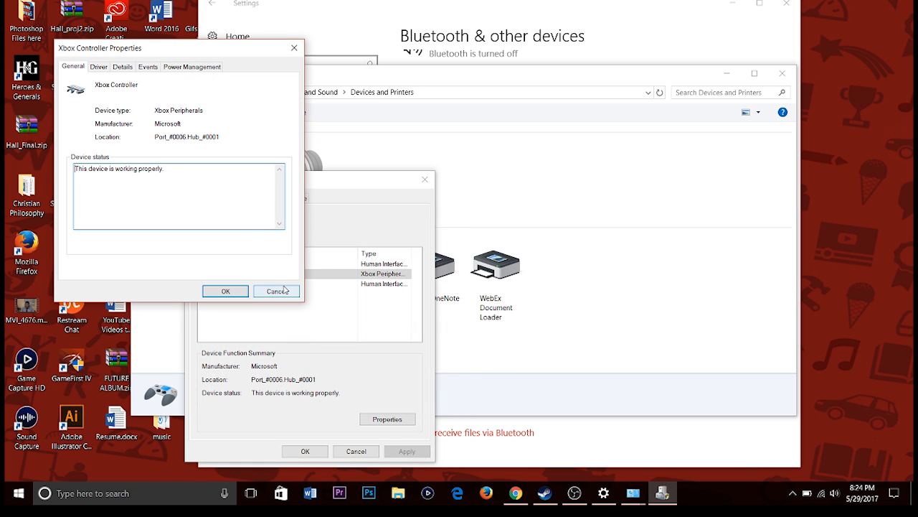
{"action": "left_click", "coordinate": [276, 291]}
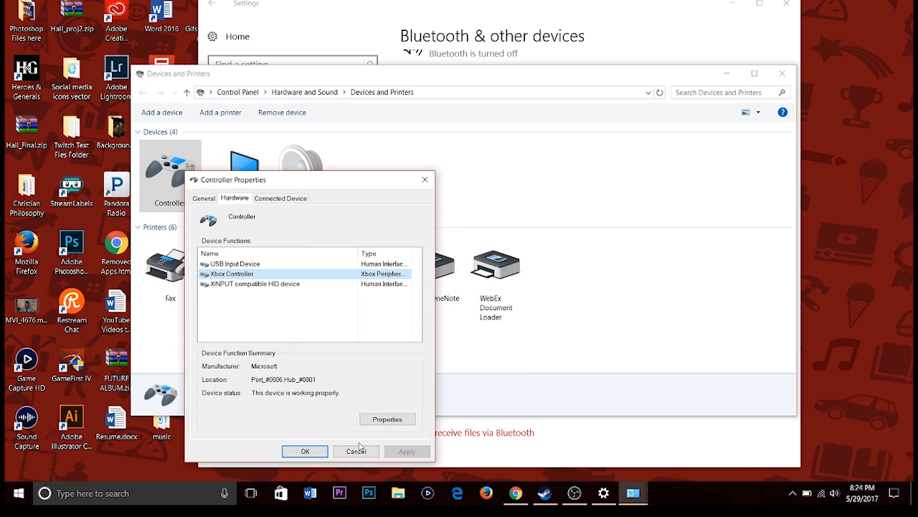
{"action": "left_click", "coordinate": [355, 451]}
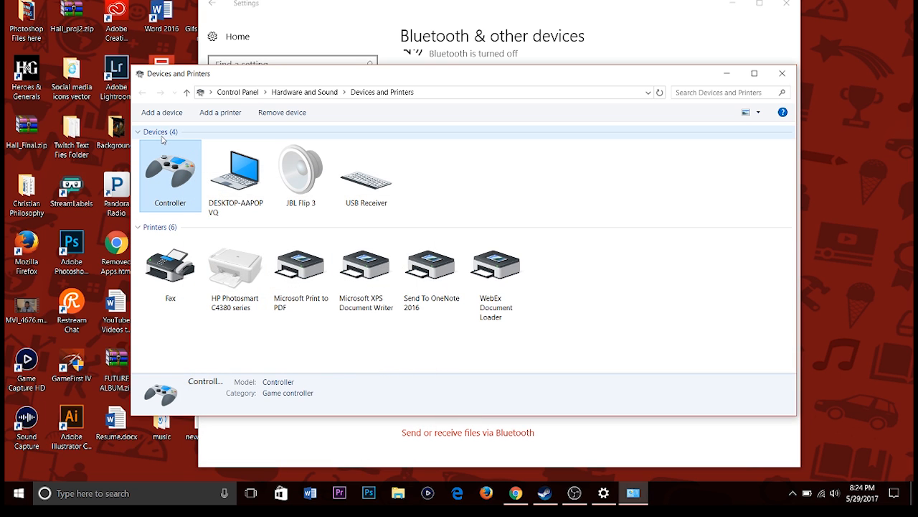
{"action": "mouse_move", "coordinate": [282, 111]}
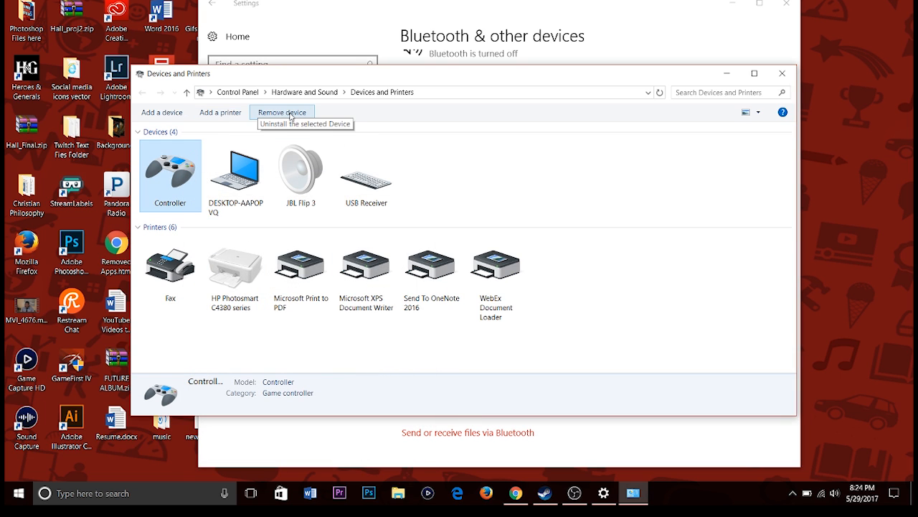
{"action": "mouse_move", "coordinate": [221, 111]}
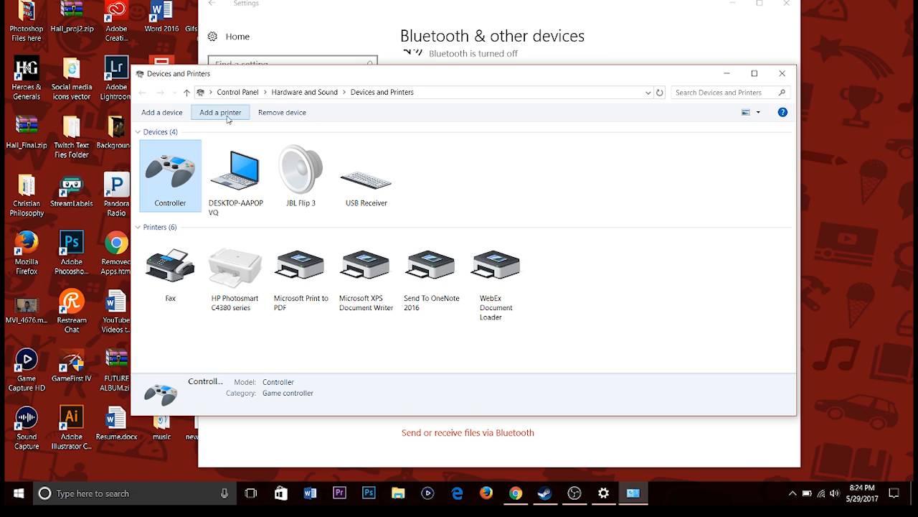
{"action": "mouse_move", "coordinate": [192, 189]}
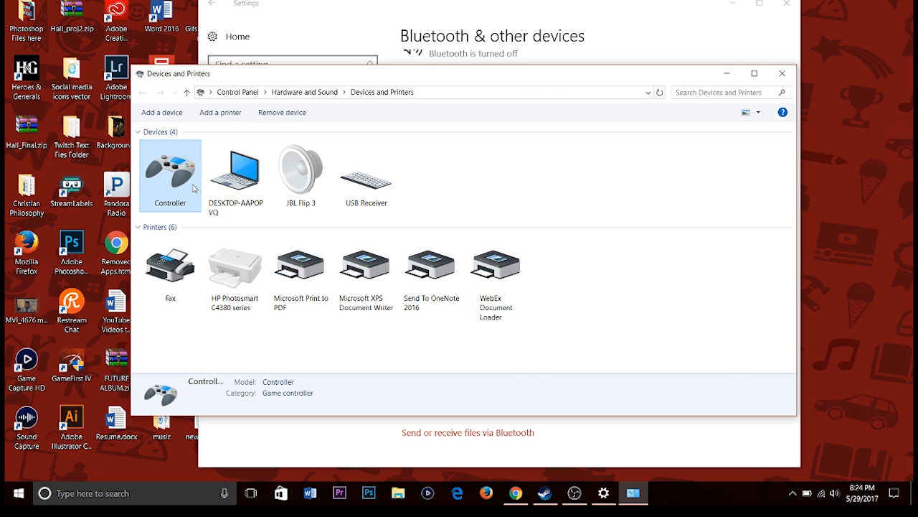
- Check Controller (Xbox One For Windows) shows OK in Game Controllers and dismiss Advanced Settings
{"action": "right_click", "coordinate": [170, 176]}
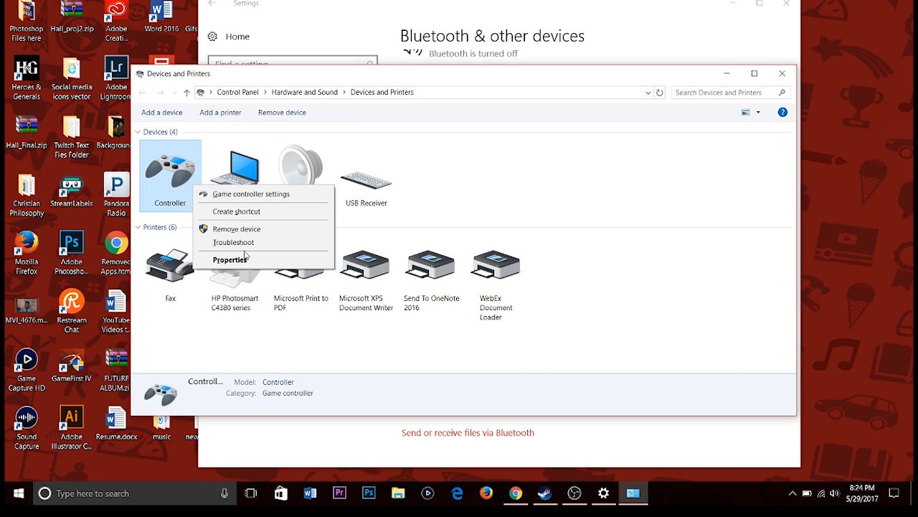
{"action": "left_click", "coordinate": [271, 235]}
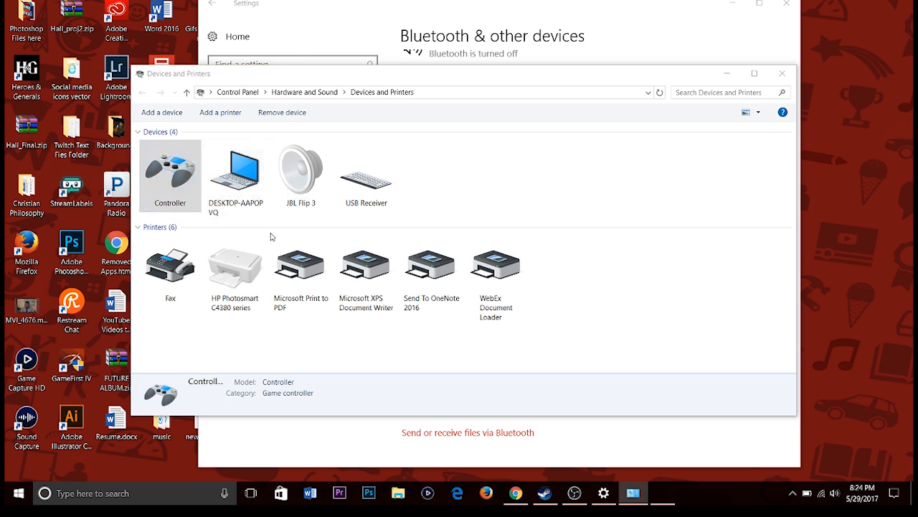
{"action": "double_click", "coordinate": [169, 172]}
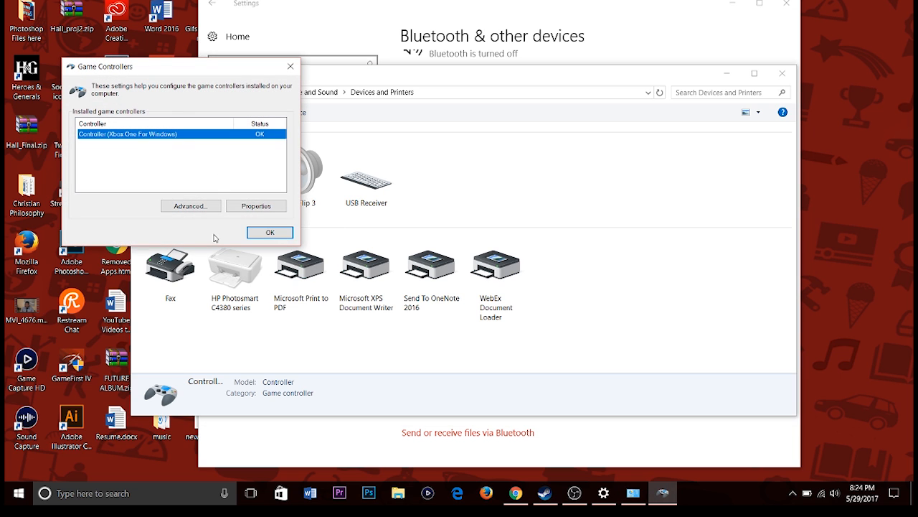
{"action": "left_click", "coordinate": [190, 206]}
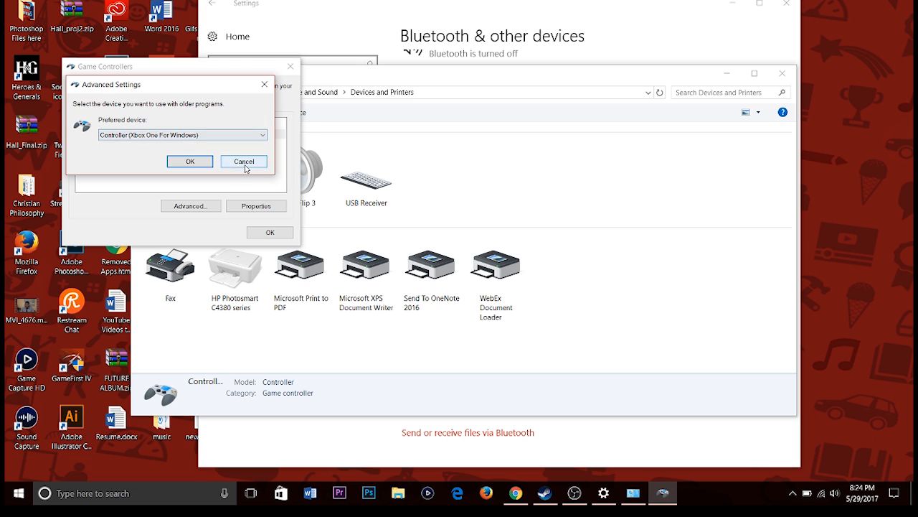
{"action": "left_click", "coordinate": [243, 161]}
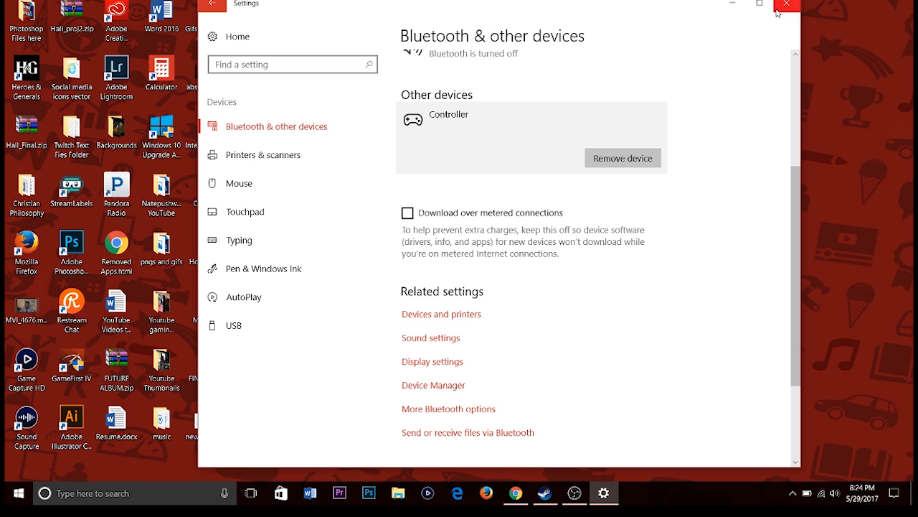
- Close the Windows 10 Settings window
{"action": "left_click", "coordinate": [786, 5]}
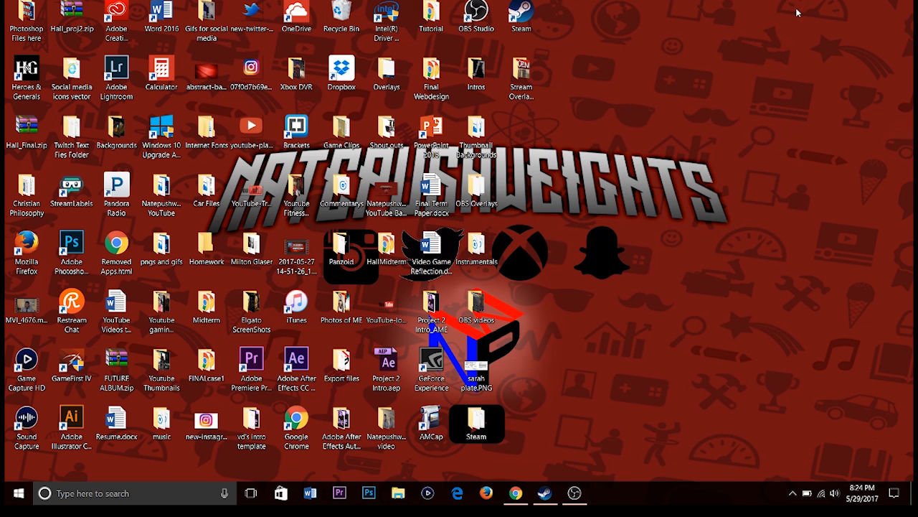
{"action": "mouse_move", "coordinate": [743, 196]}
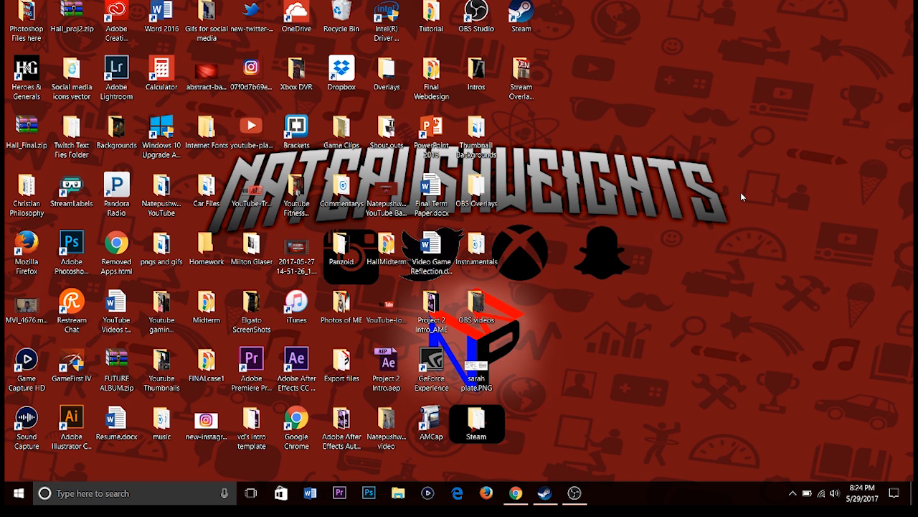